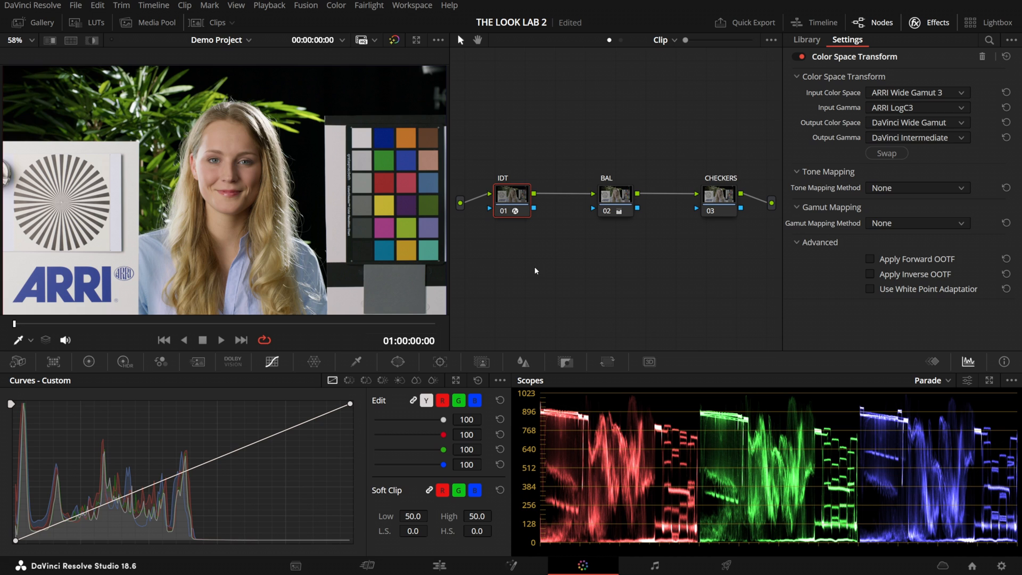
mouse_move(602, 188)
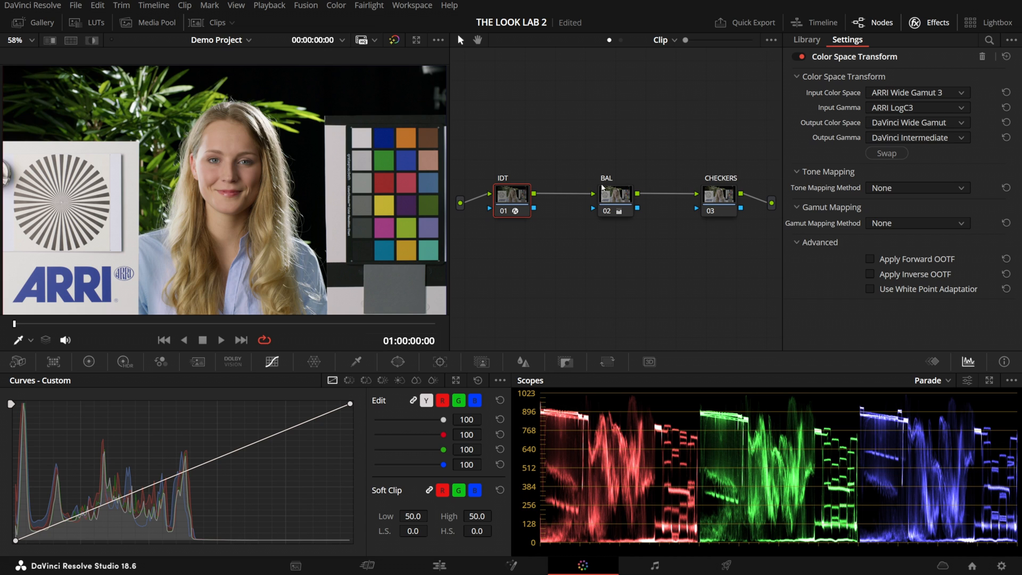
mouse_move(818, 78)
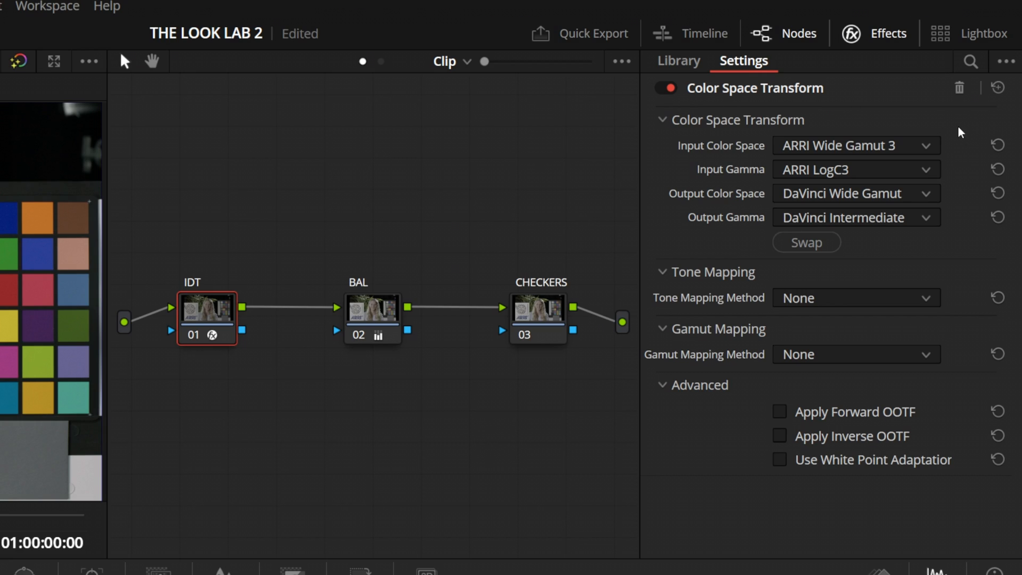
mouse_move(817, 187)
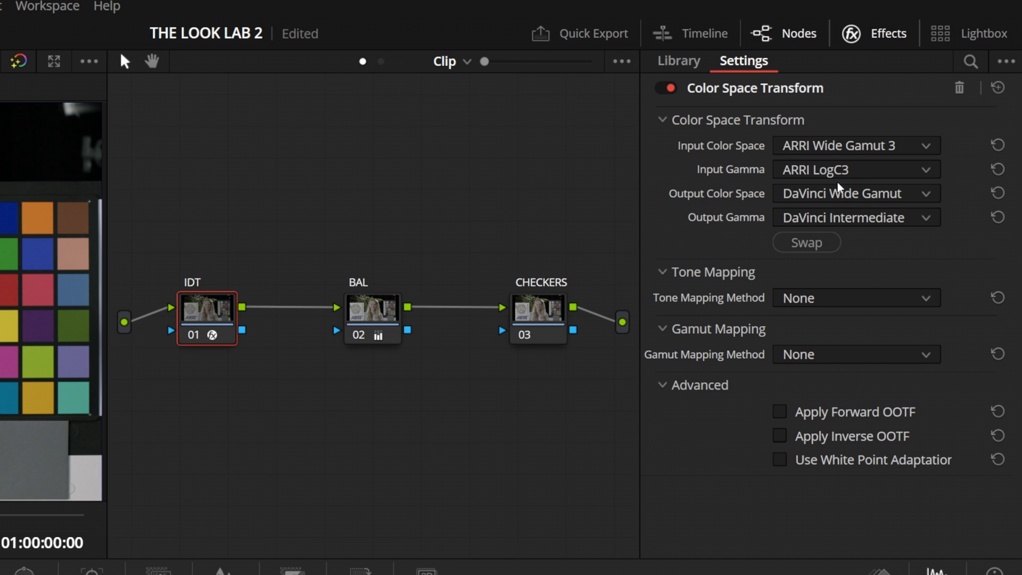
mouse_move(566, 166)
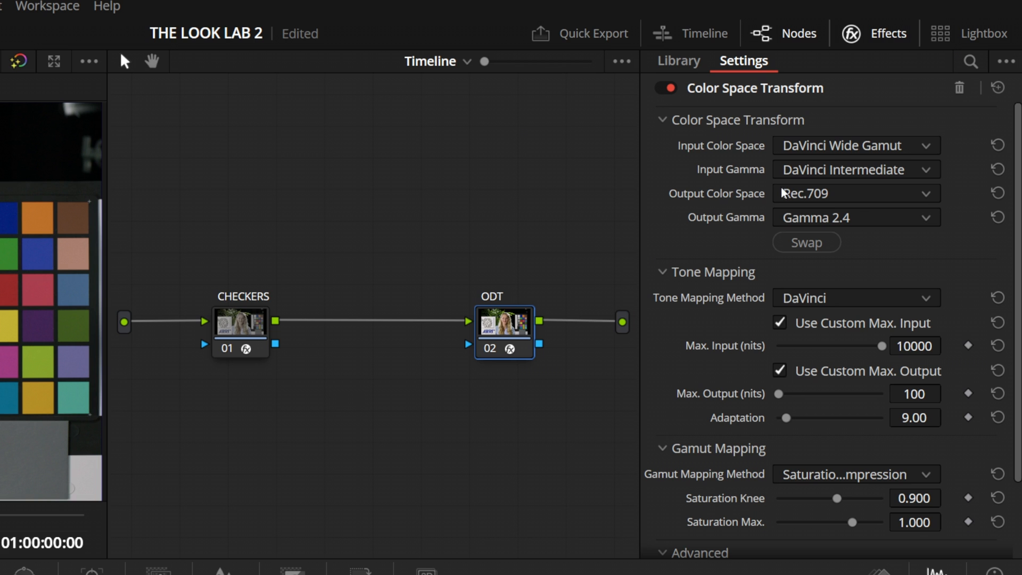
mouse_move(848, 235)
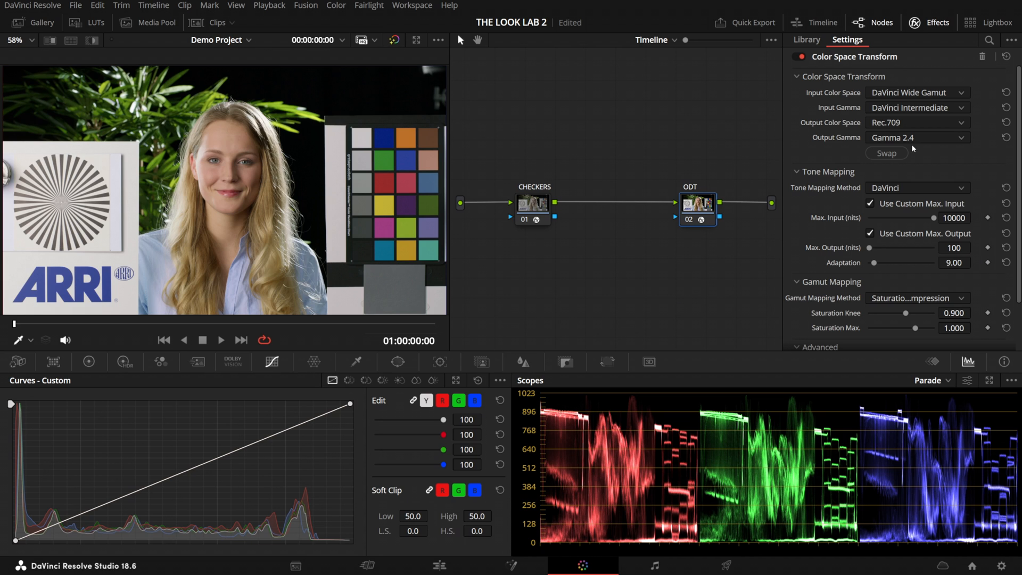
mouse_move(913, 180)
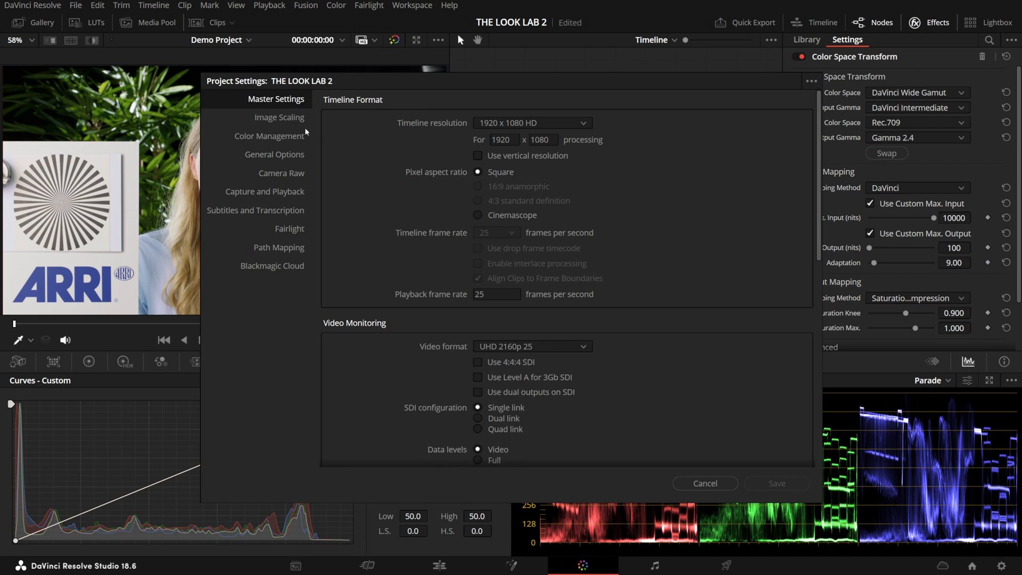
Select the CHECKERS node in the clip's node tree.
click(268, 136)
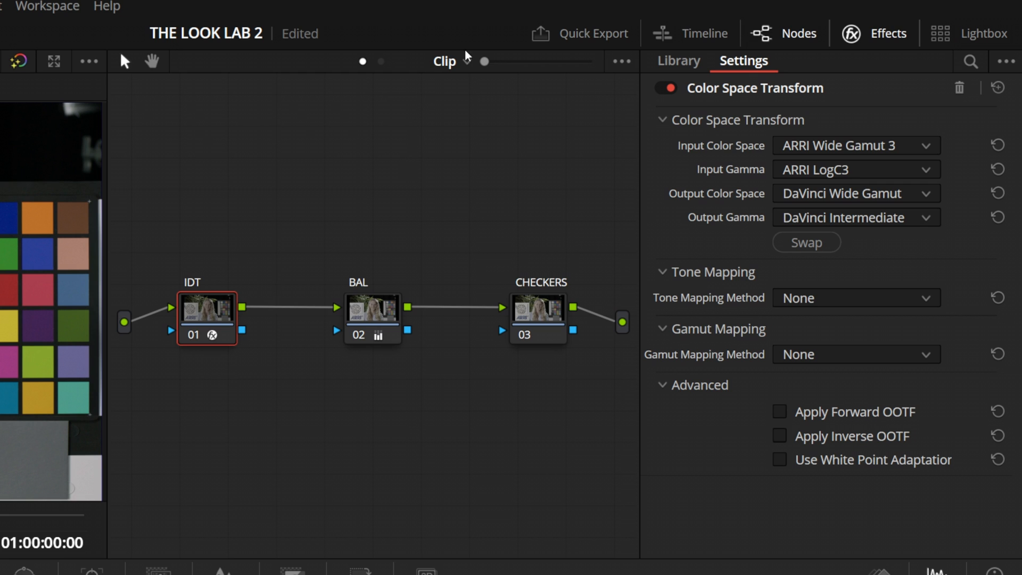
mouse_move(538, 310)
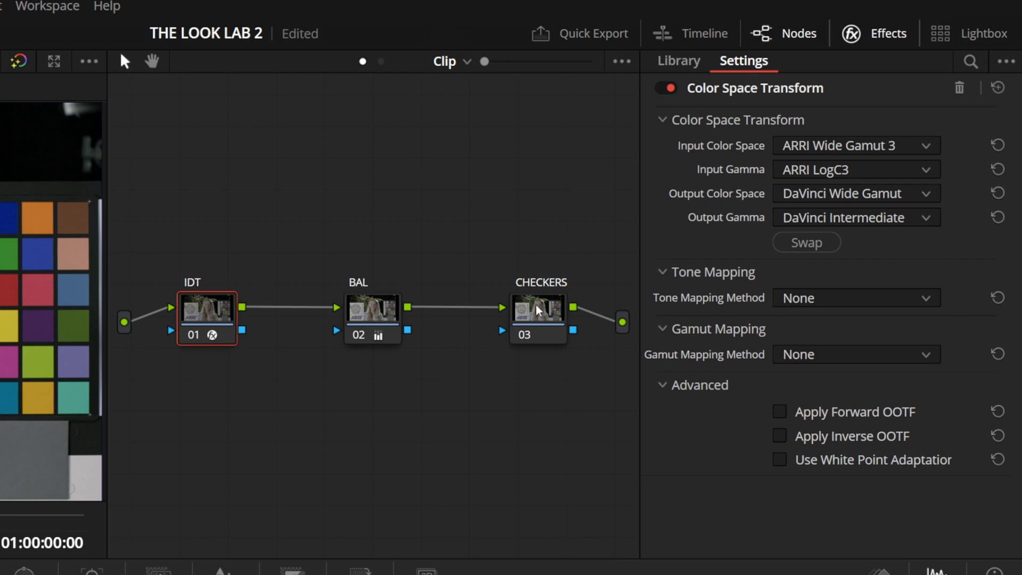
mouse_move(544, 327)
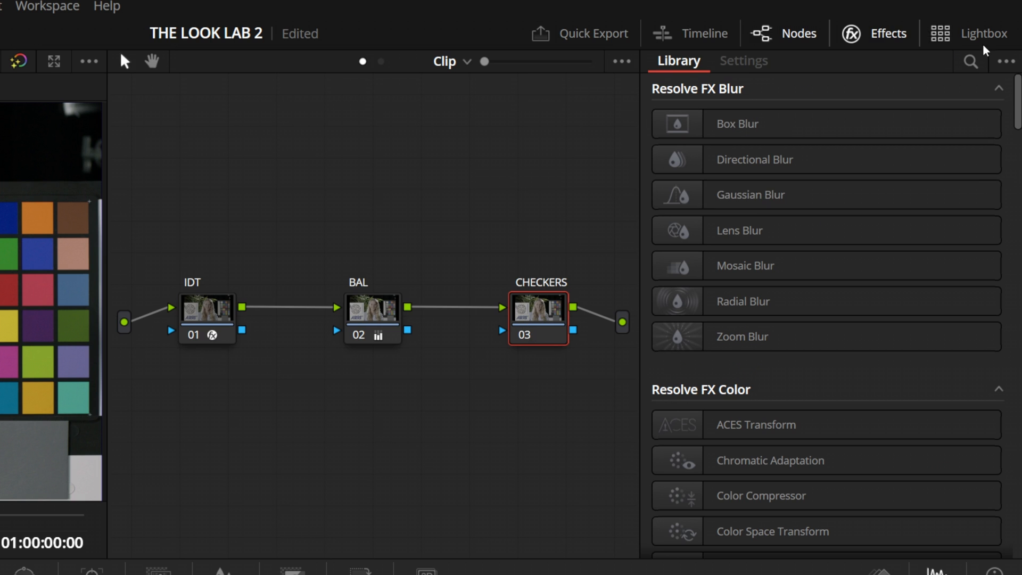
Add the DCTL effect to the CHECKERS node and load KH Checkers v1.0 from the DCTL List.
text(dct)
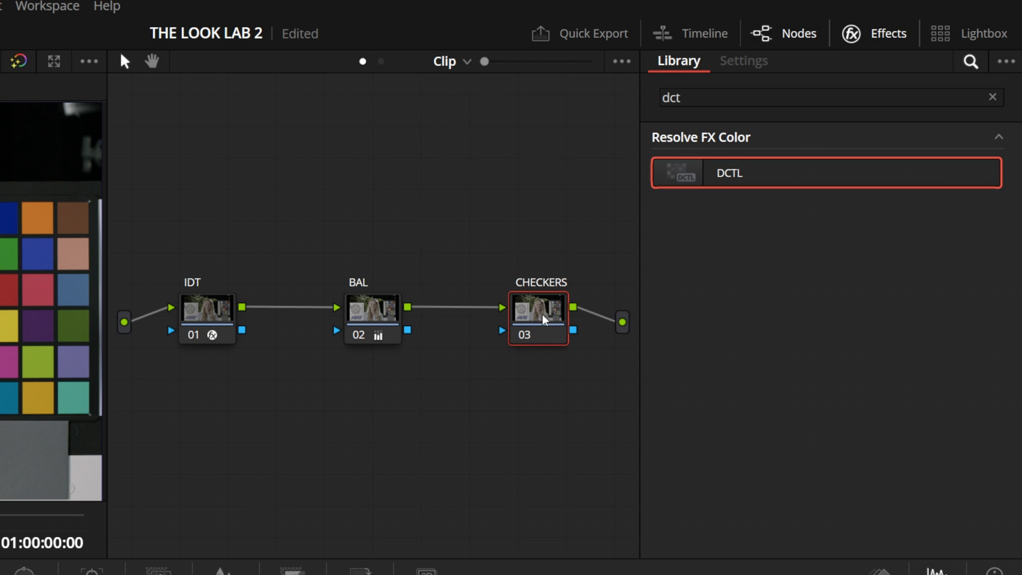
click(856, 165)
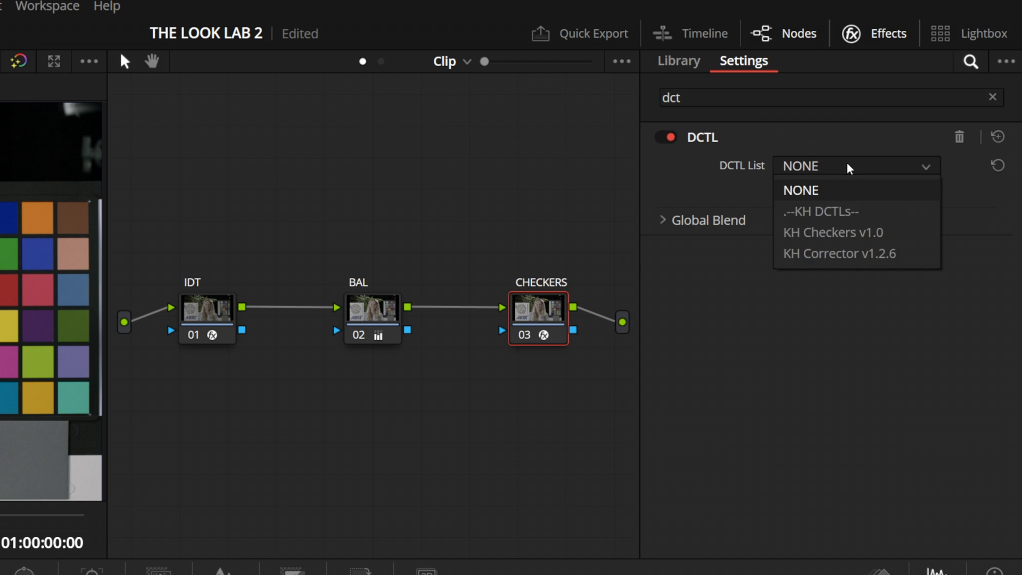
click(832, 232)
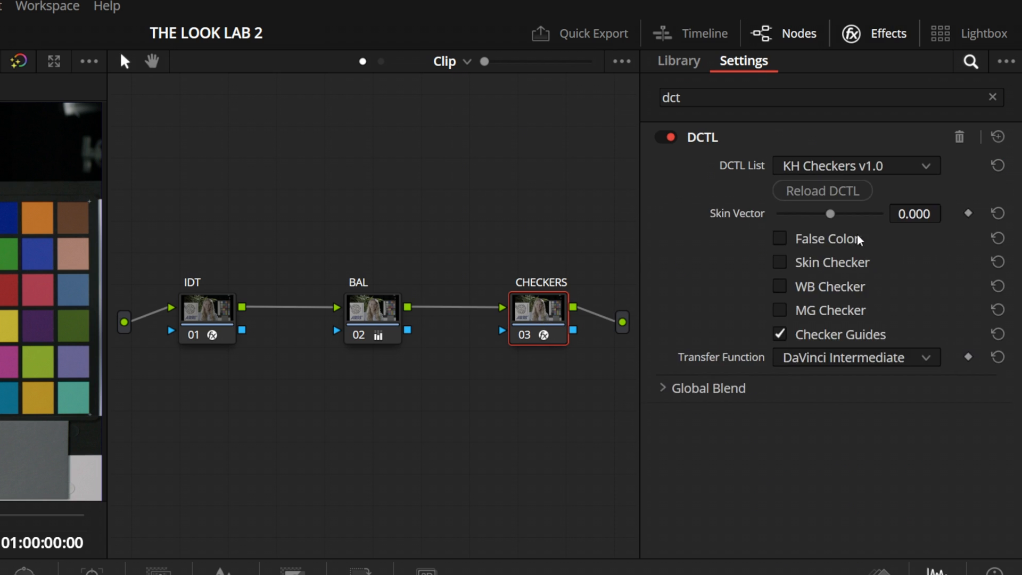
click(444, 61)
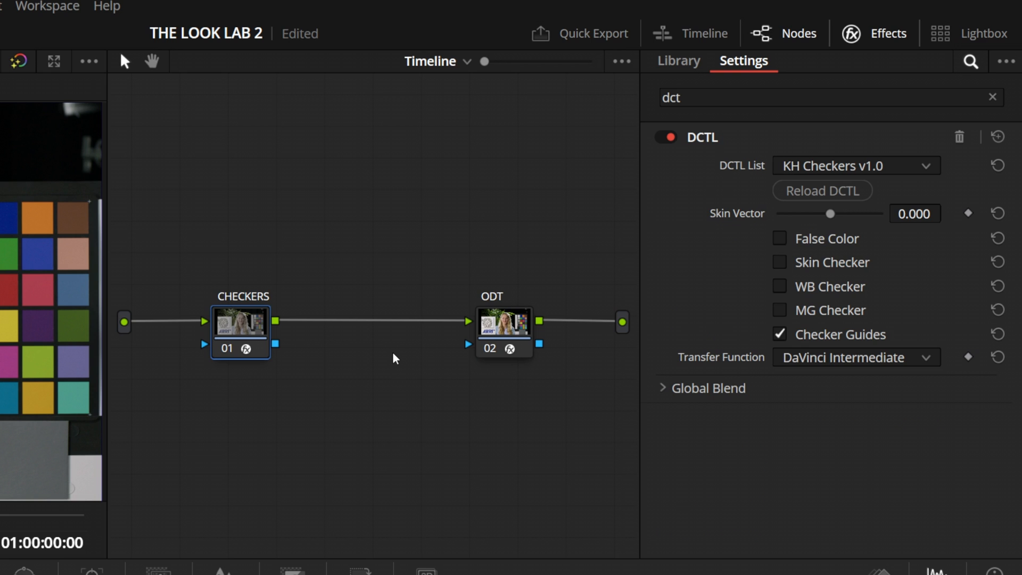
mouse_move(430, 141)
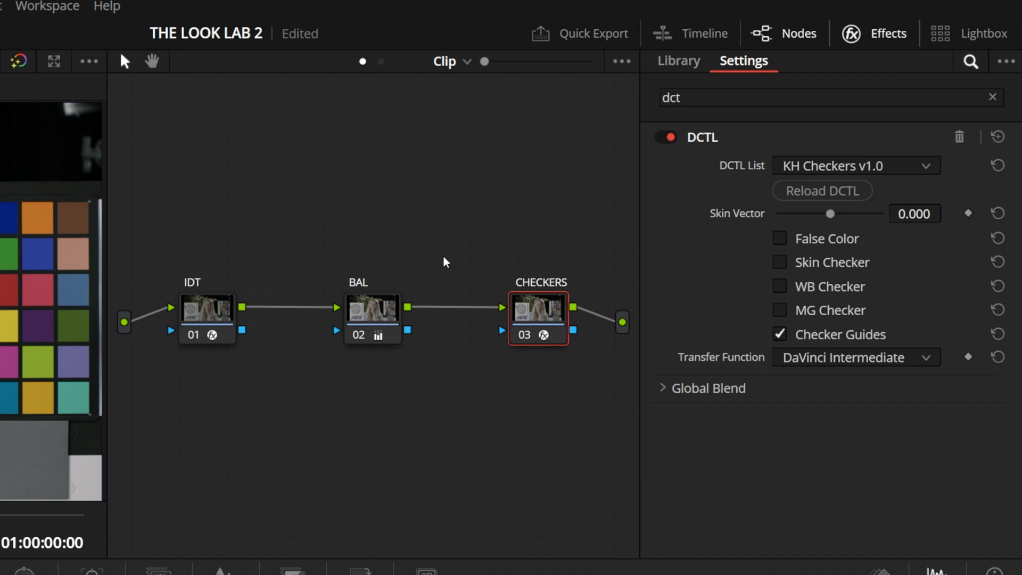
mouse_move(872, 364)
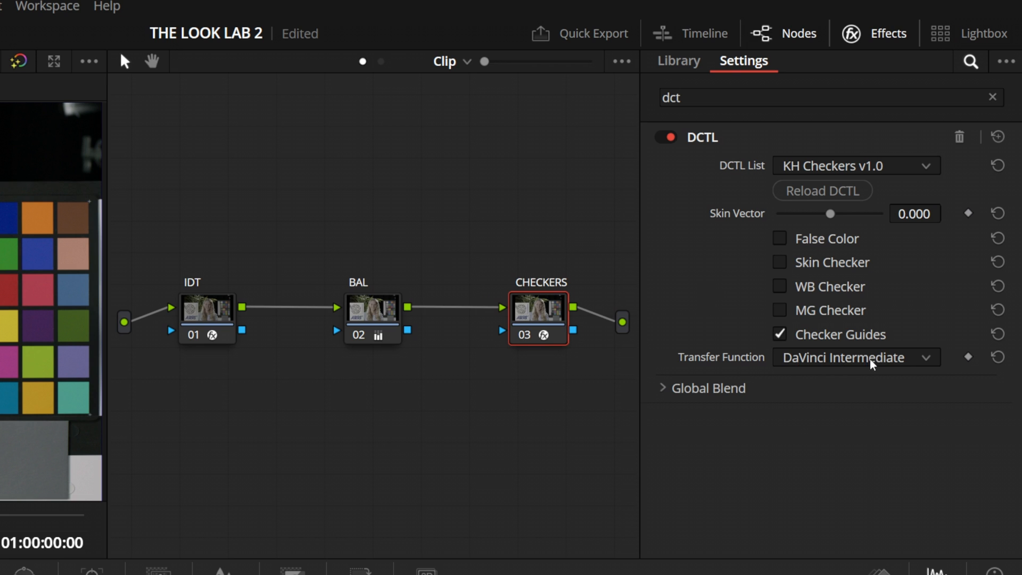
click(854, 358)
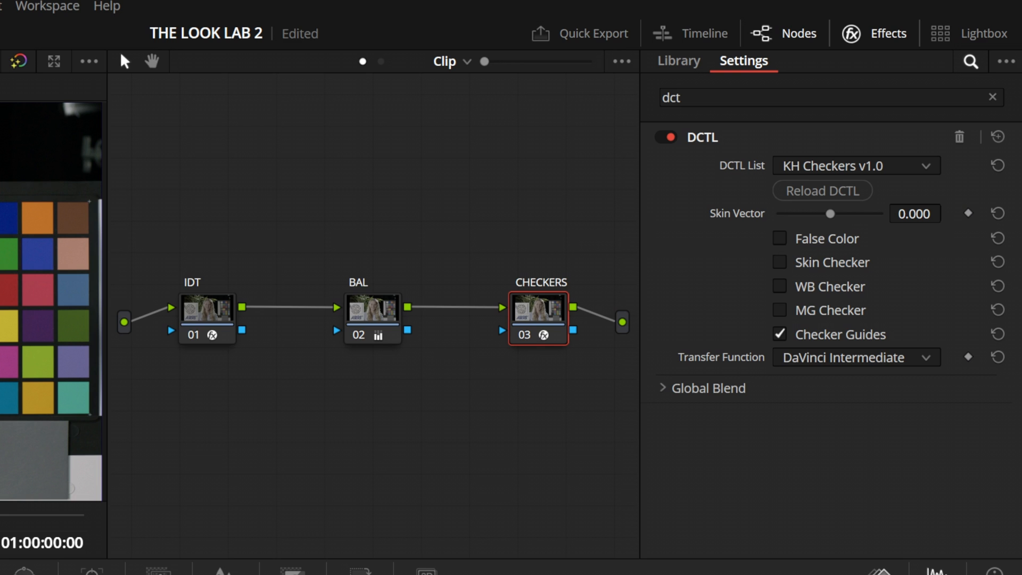
mouse_move(849, 553)
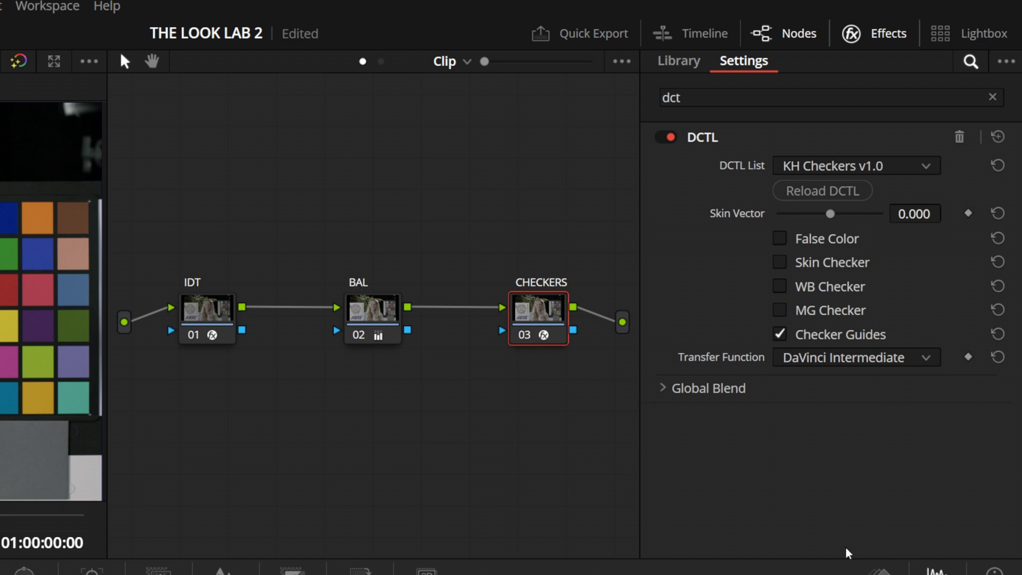
mouse_move(830, 270)
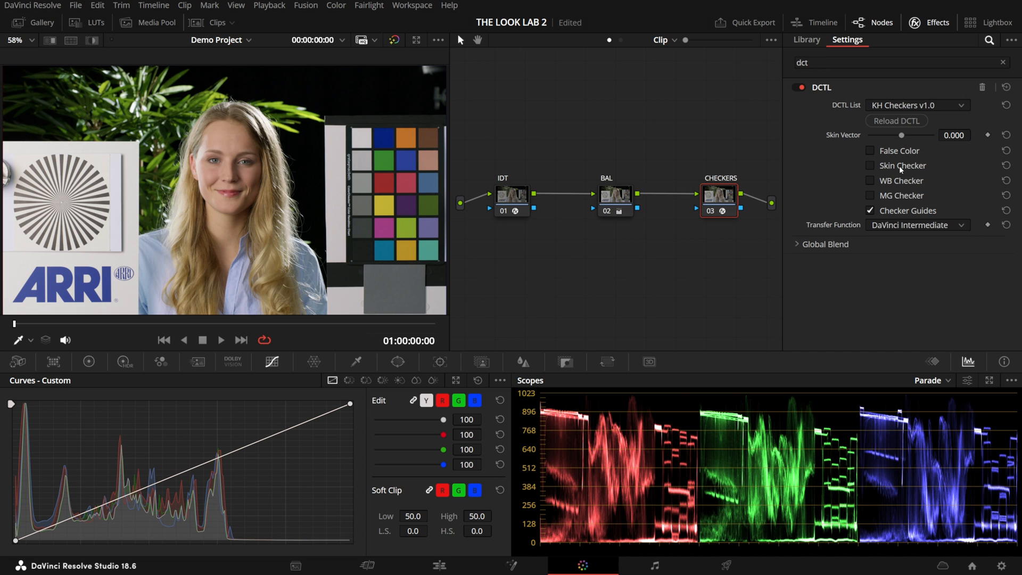
Raise the CHECKERS node's Skin Vector to 0.046, toggling the skin checker overlay on and off.
click(870, 165)
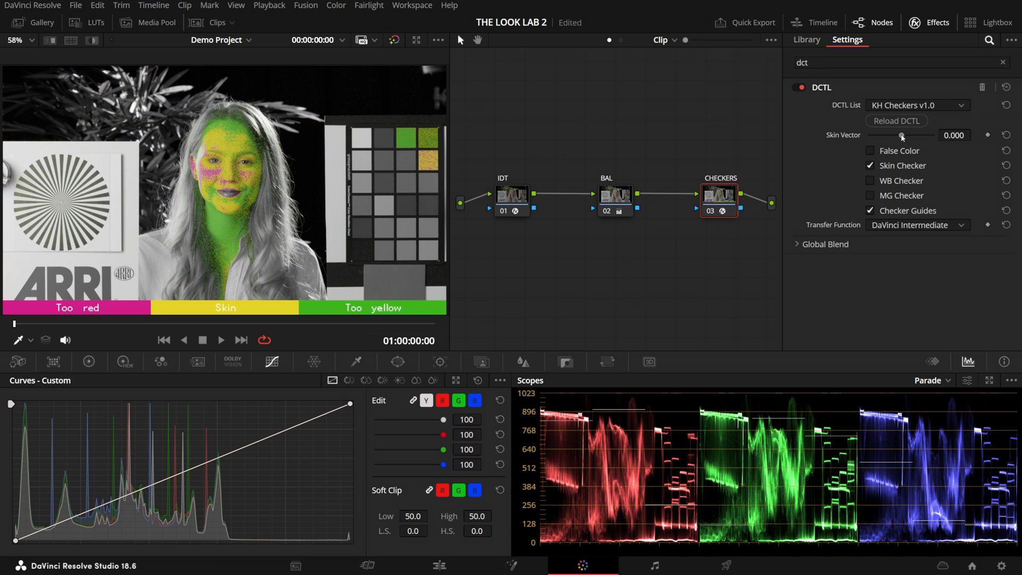
drag(902, 136, 904, 136)
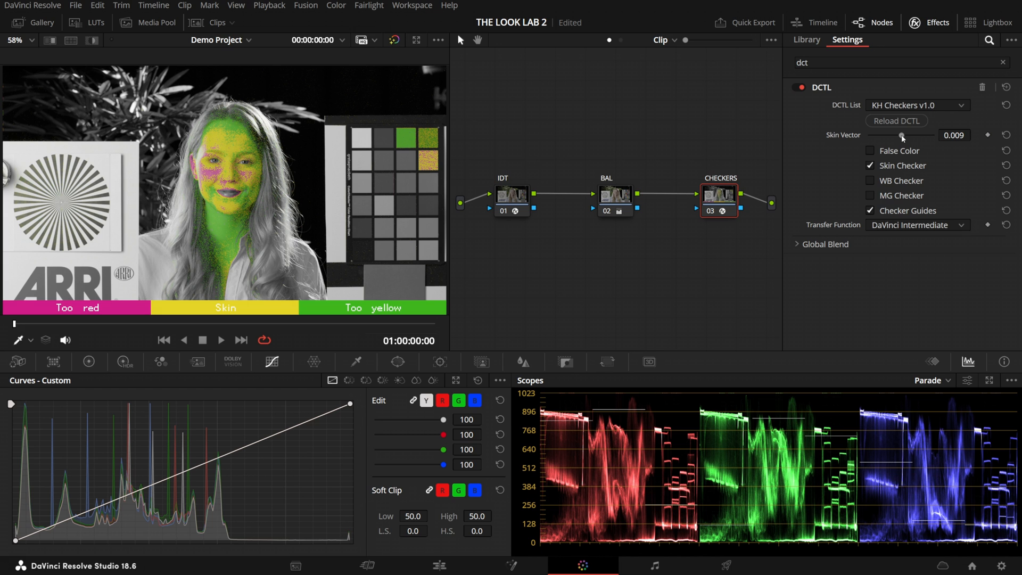
drag(885, 135, 904, 134)
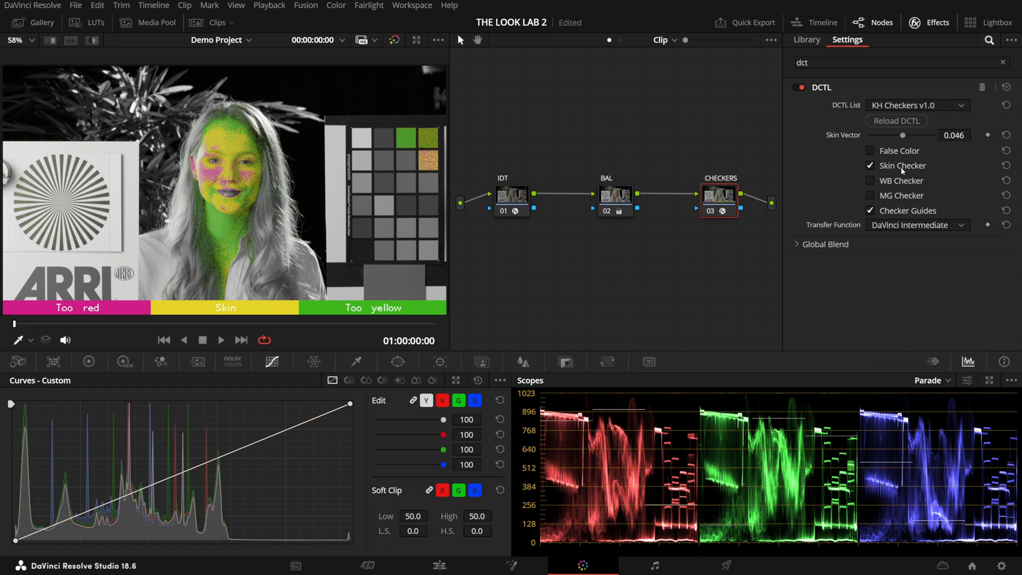
click(871, 165)
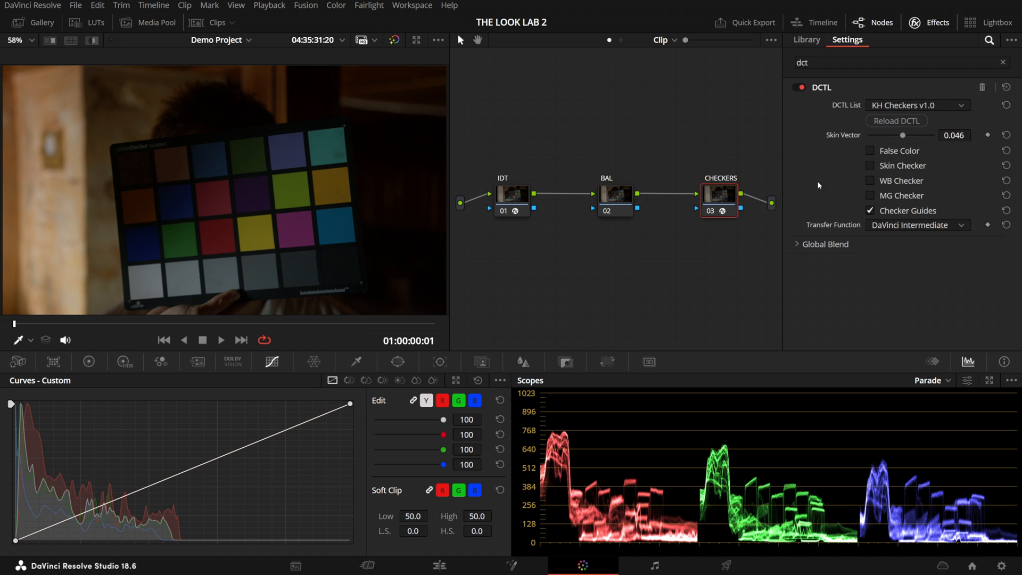
Enable MG Checker and raise the BAL Offset to 40.47, 39.18, 38.80.
click(871, 180)
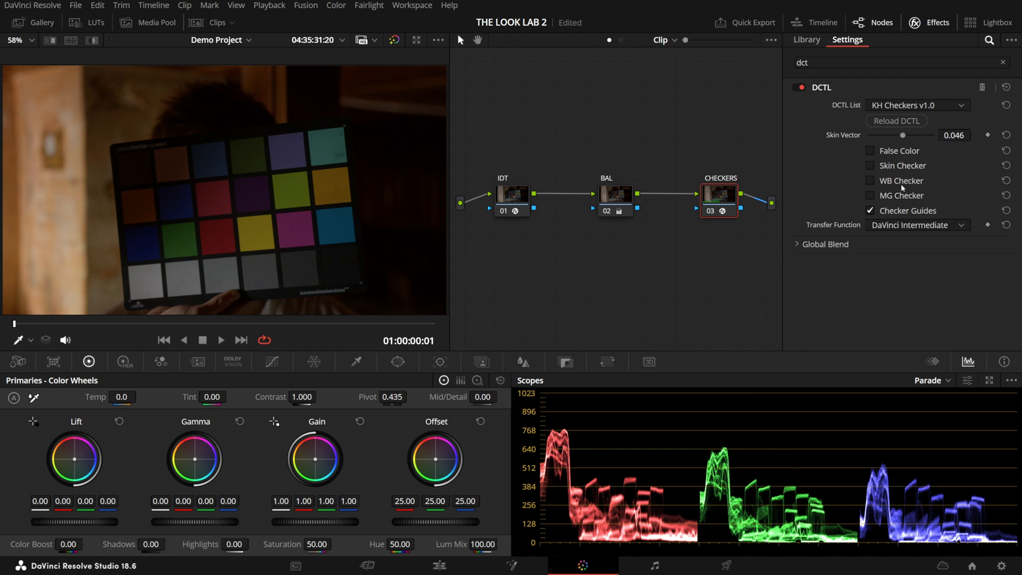
click(870, 196)
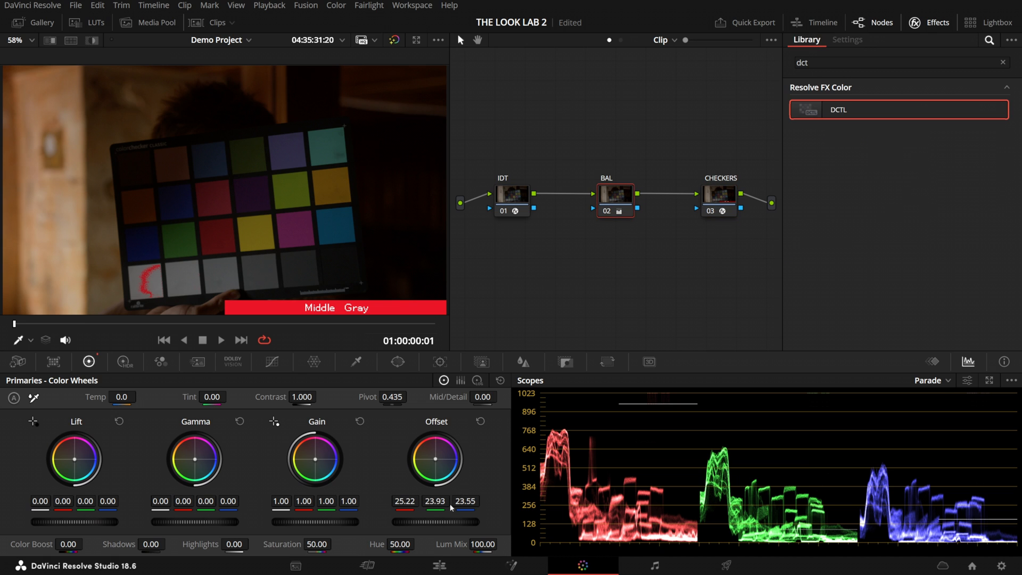
drag(391, 522, 450, 522)
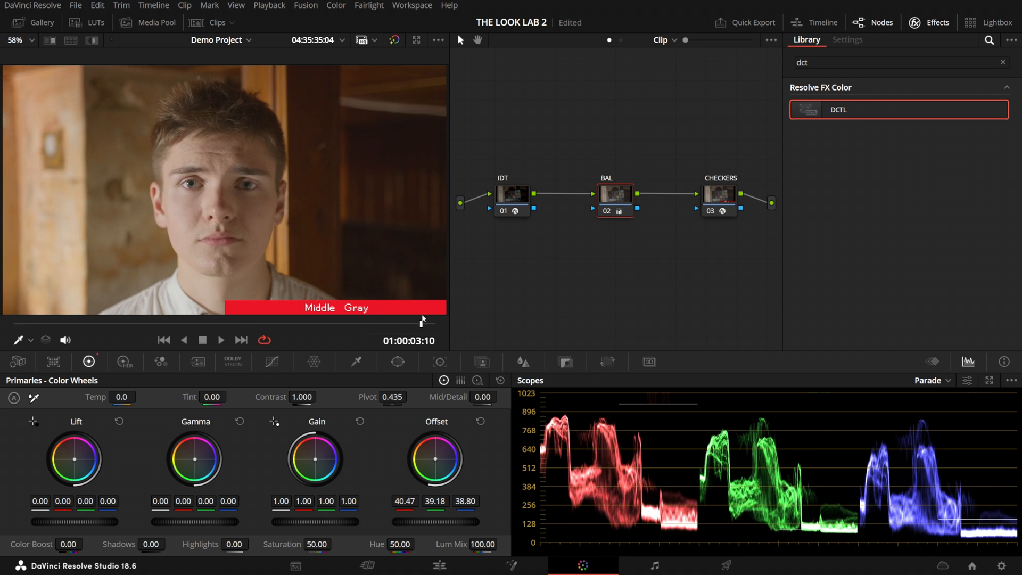
On the CHECKERS node, switch Skin Checker on to inspect the face, then off.
click(847, 38)
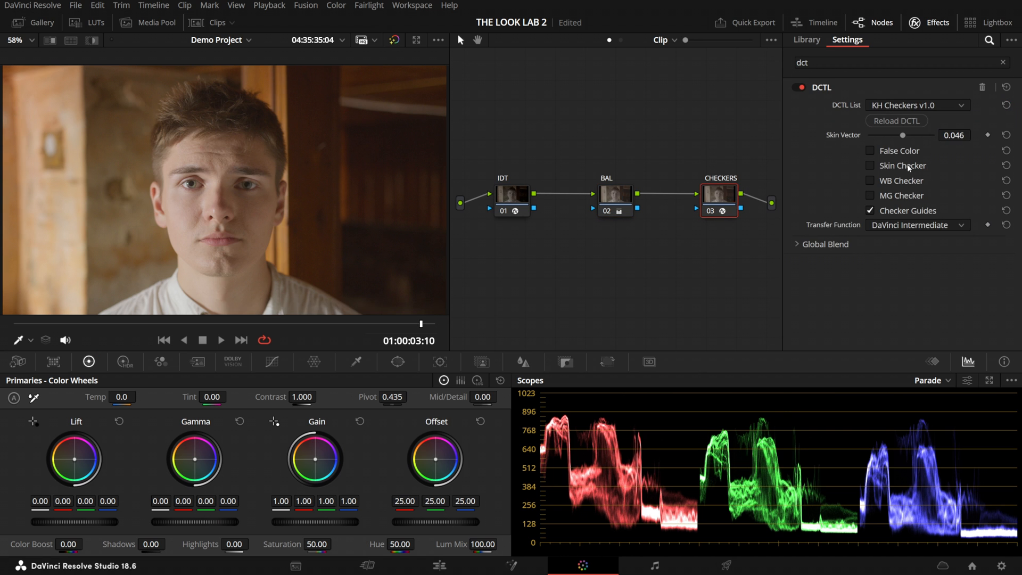
click(871, 165)
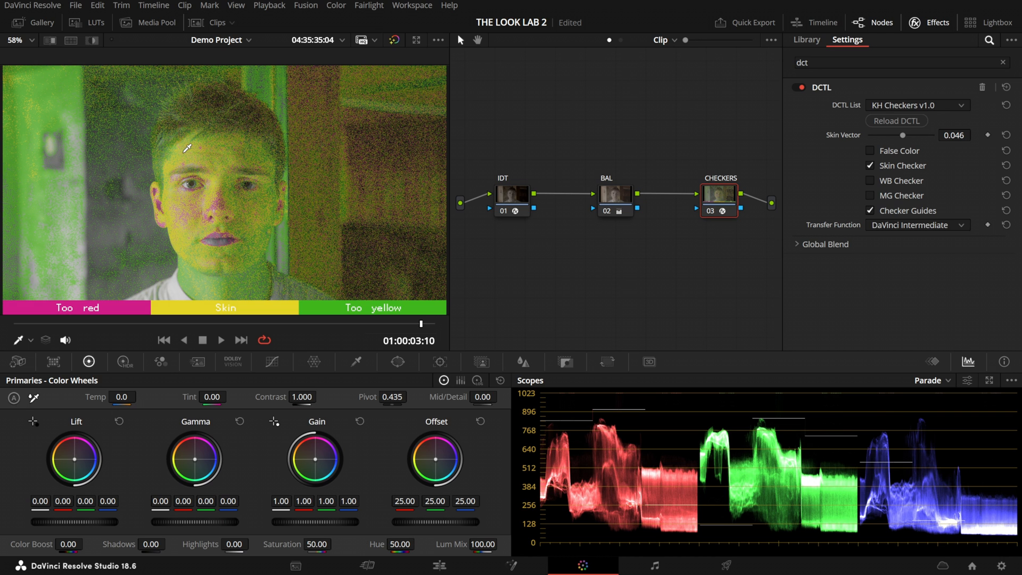
click(871, 165)
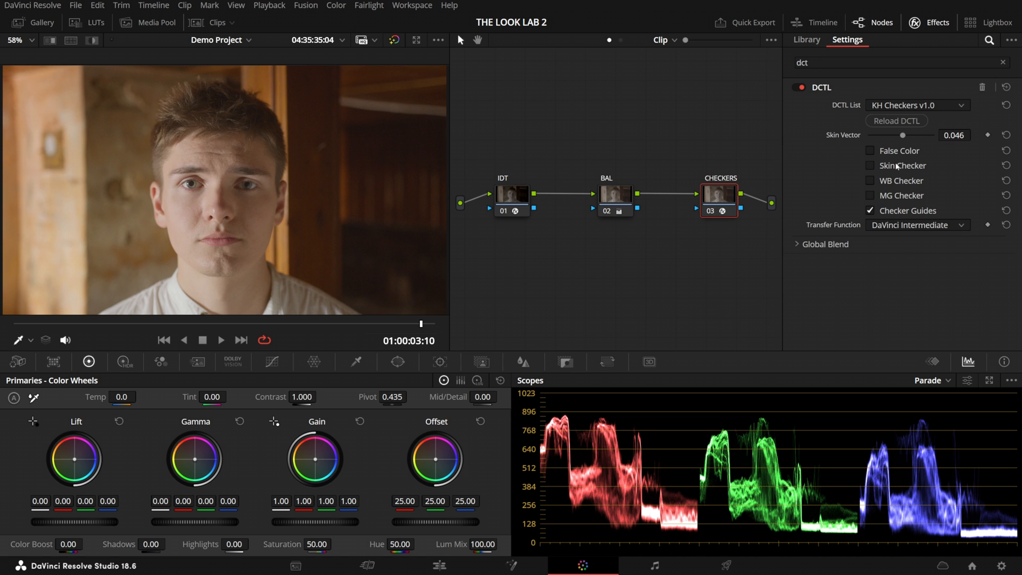
Enable False Color on the CHECKERS node to see the portrait's exposure.
click(870, 151)
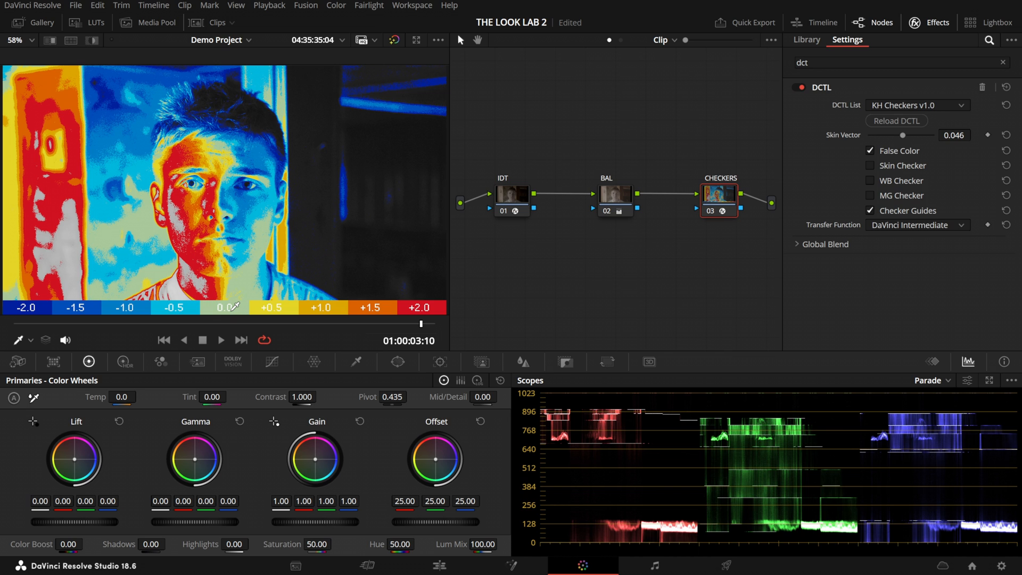
mouse_move(408, 302)
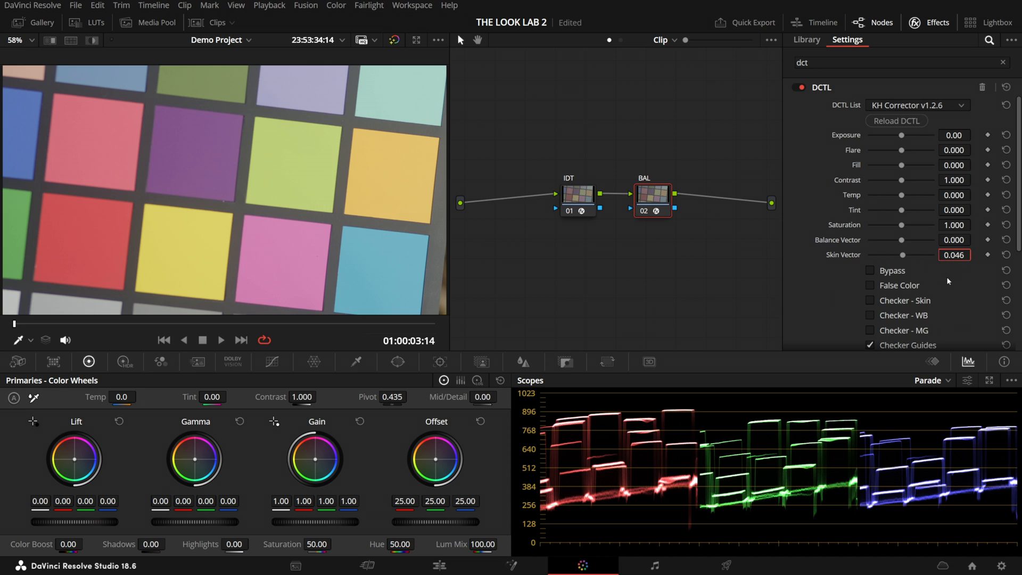
Check the chart's white balance with Checker - WB, then view the woman's shot in False Color.
click(870, 315)
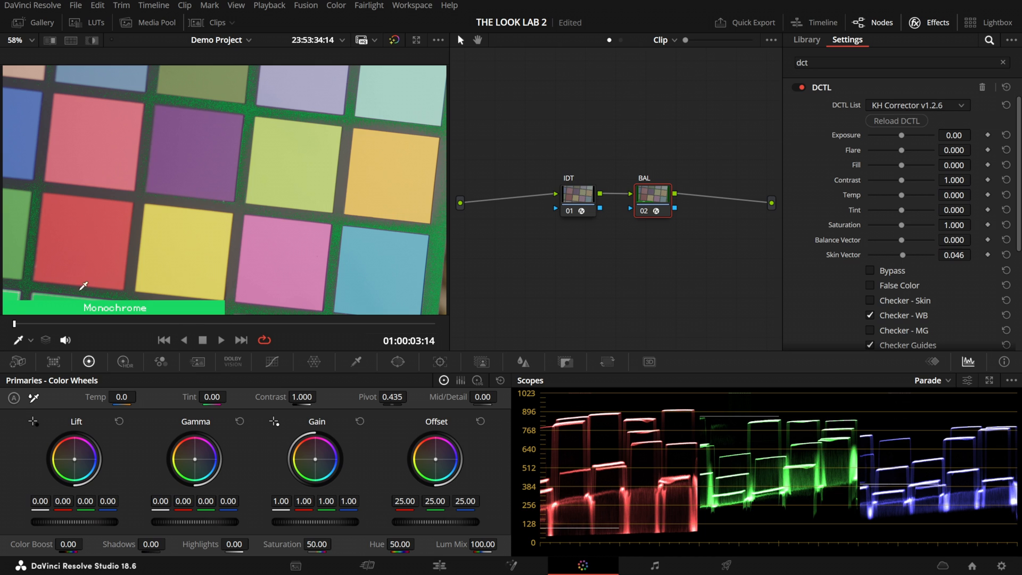
mouse_move(135, 320)
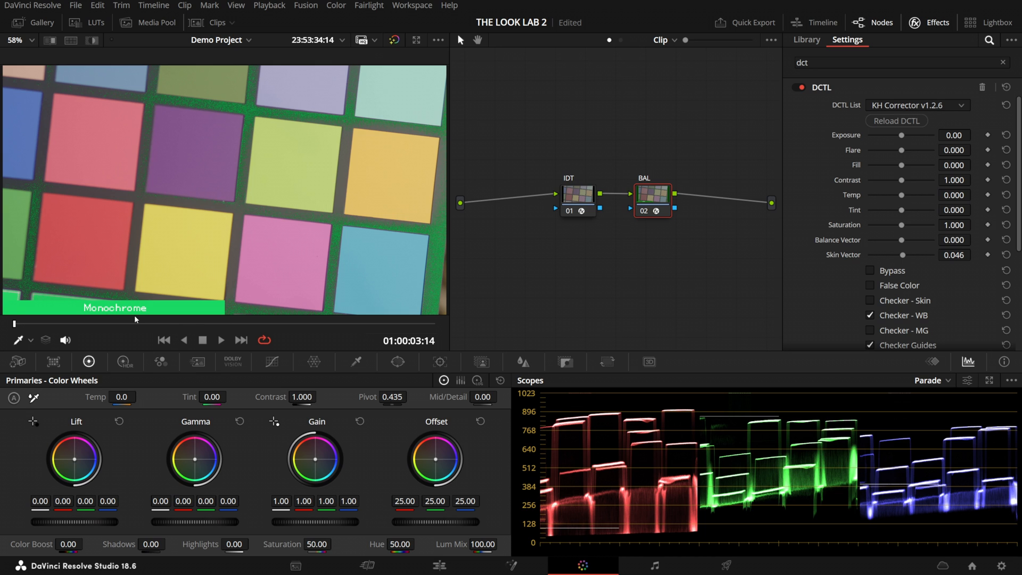
scroll(down, 3)
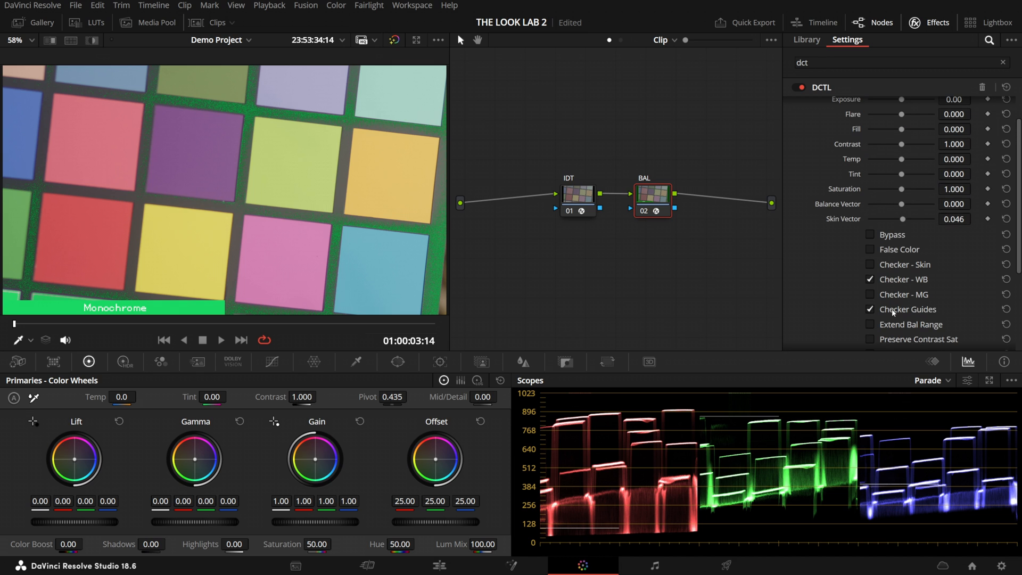
click(869, 309)
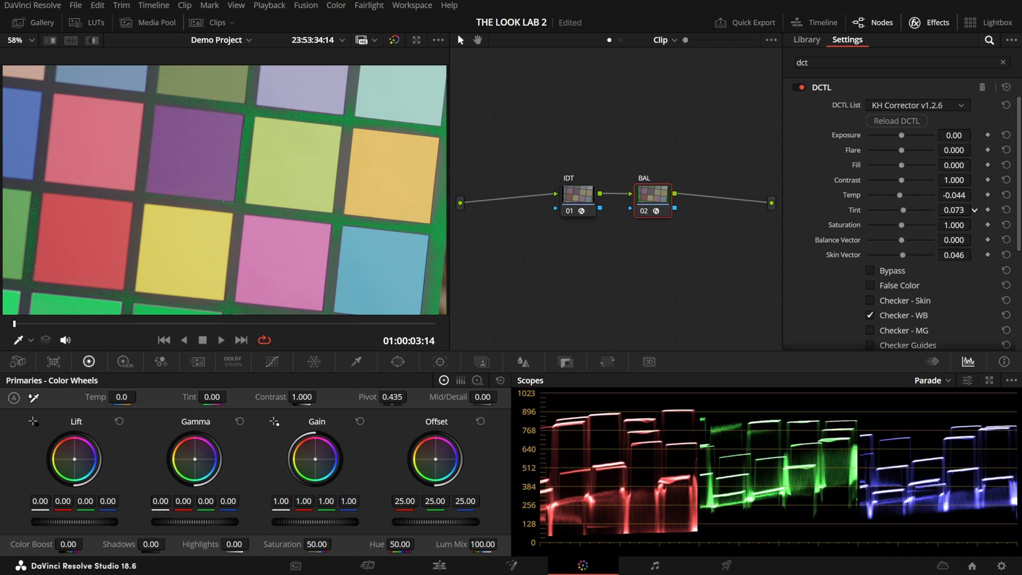
click(870, 331)
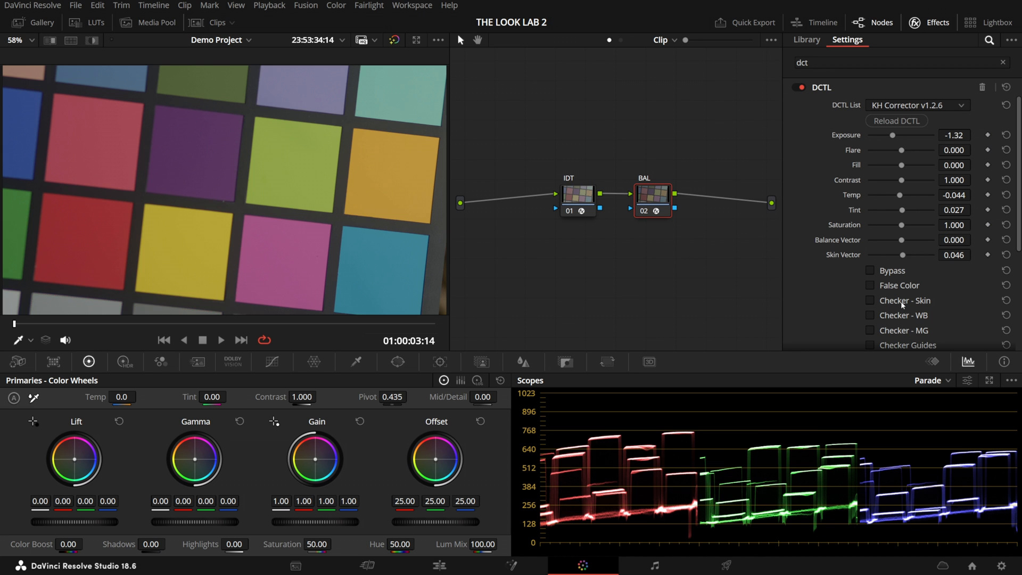
click(871, 300)
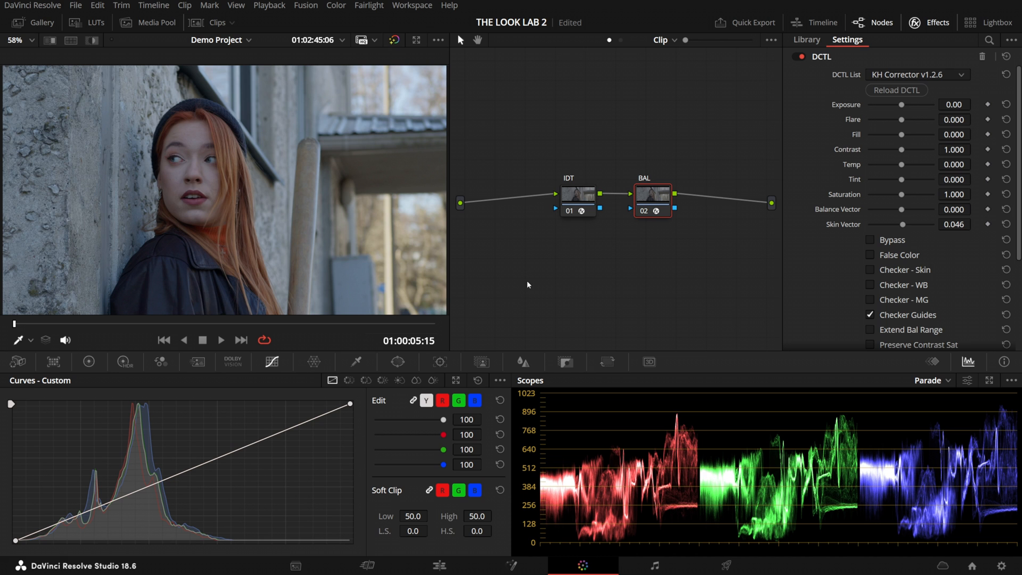
click(870, 255)
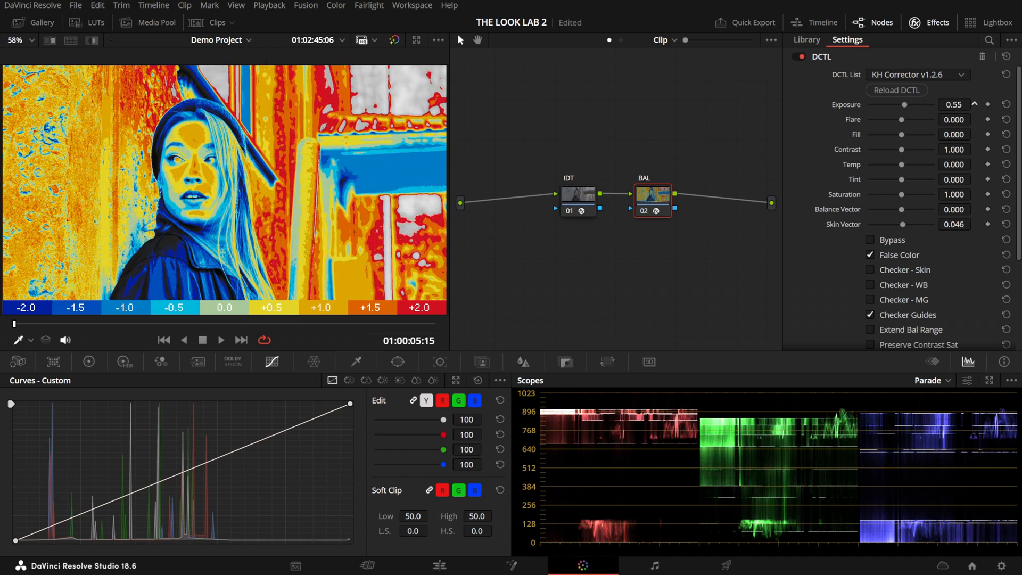
Raise the BAL corrector's Exposure to 1.07 and turn False Color back off.
drag(904, 105, 932, 105)
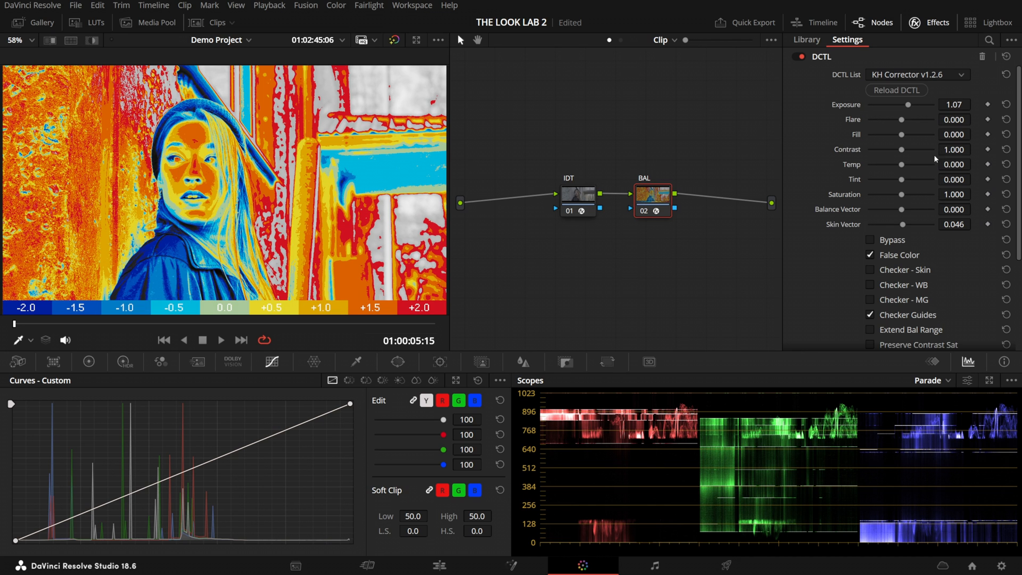
click(870, 255)
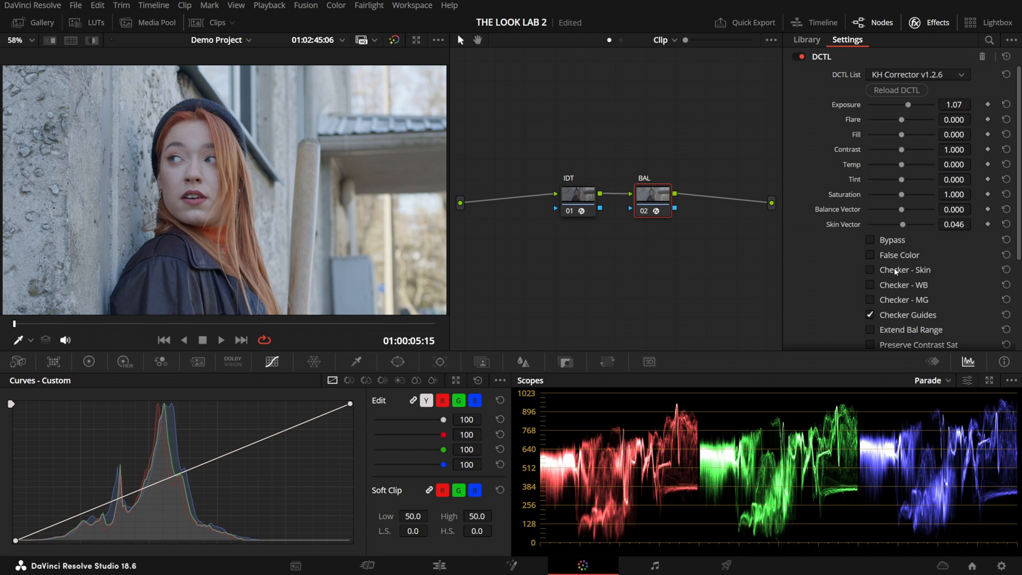
Switch scopes to Vectorscope, set Temp 0.376 and Tint -0.284, and enable Checker - Skin.
click(869, 270)
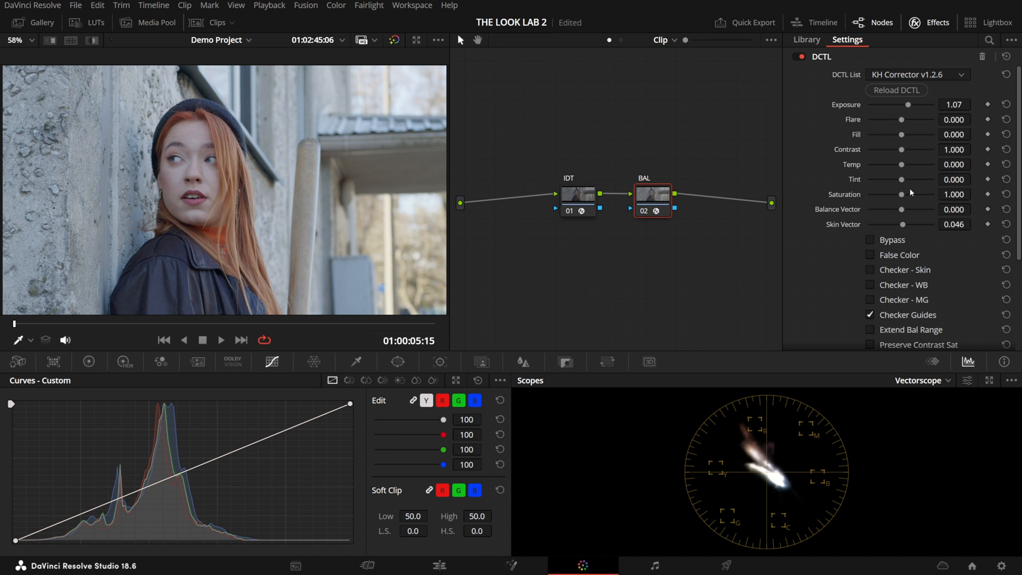
drag(901, 164, 925, 165)
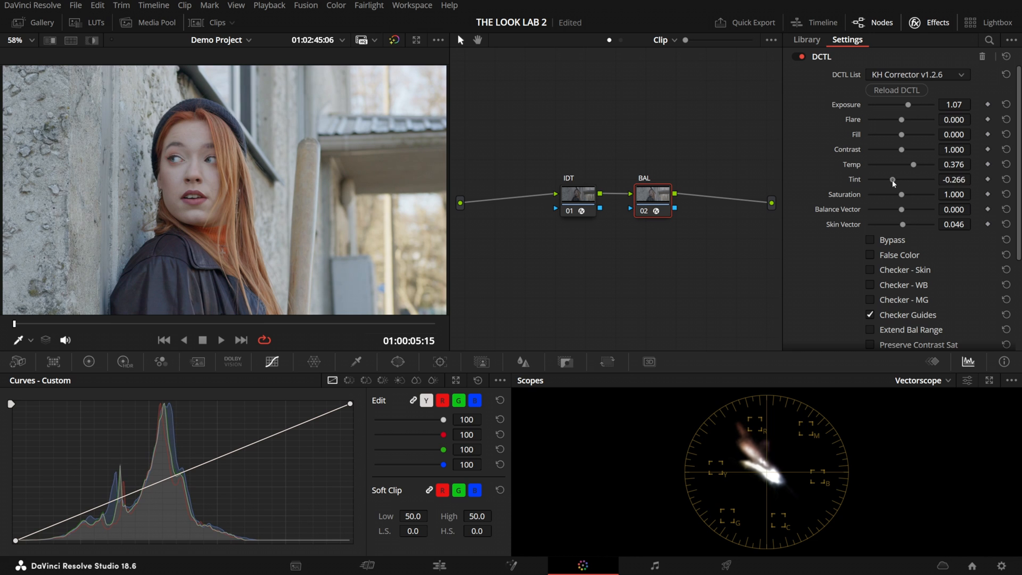
drag(893, 180, 892, 179)
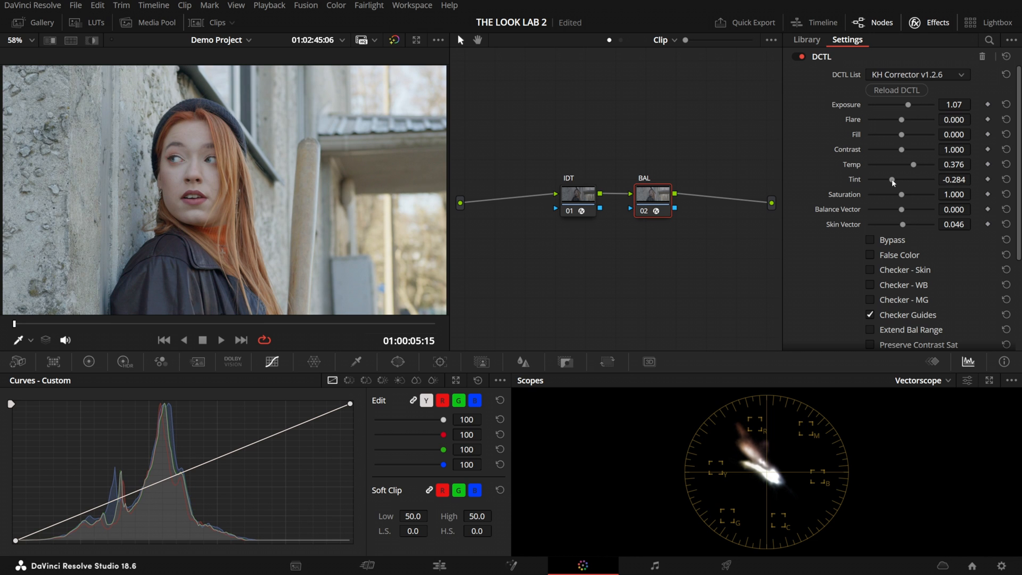
click(870, 269)
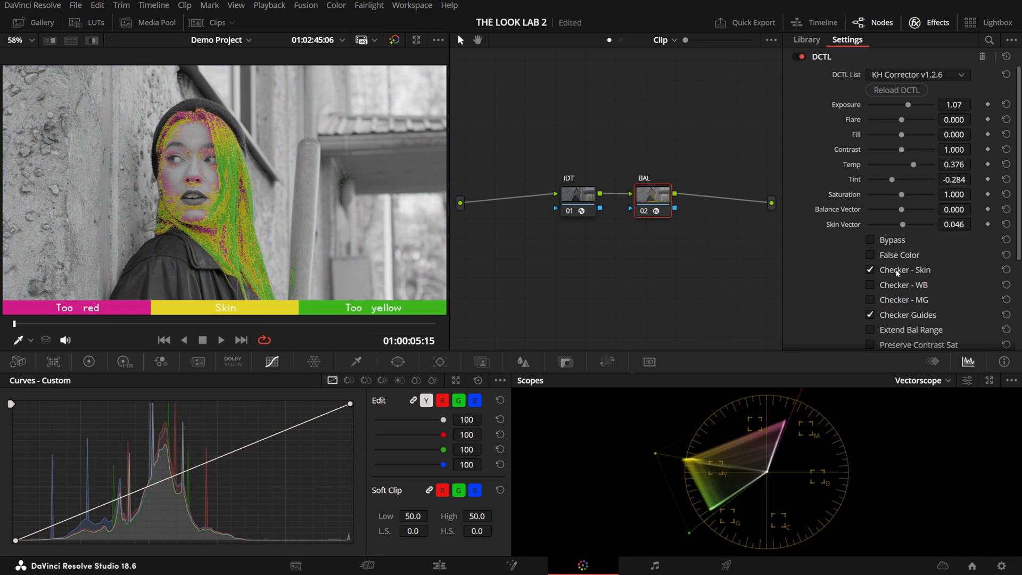